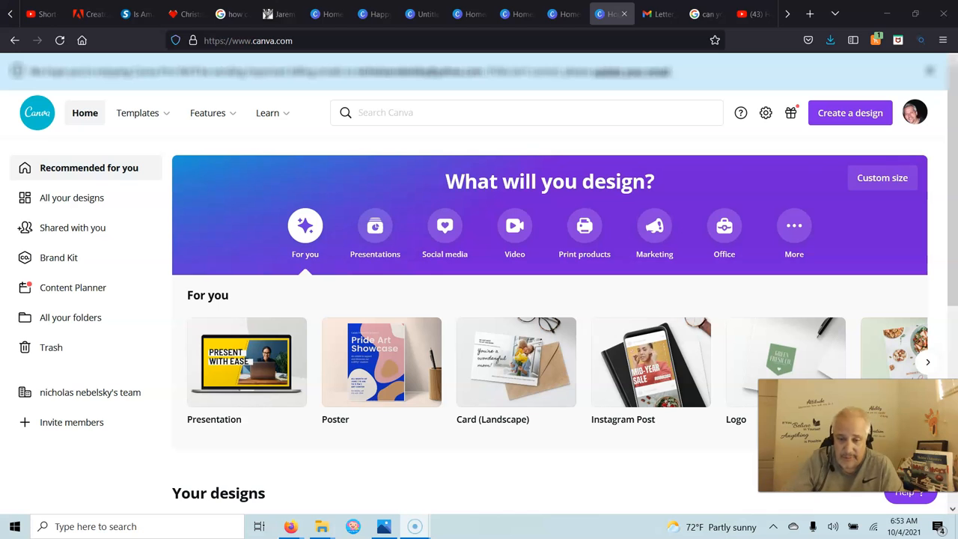
mouse_move(381, 362)
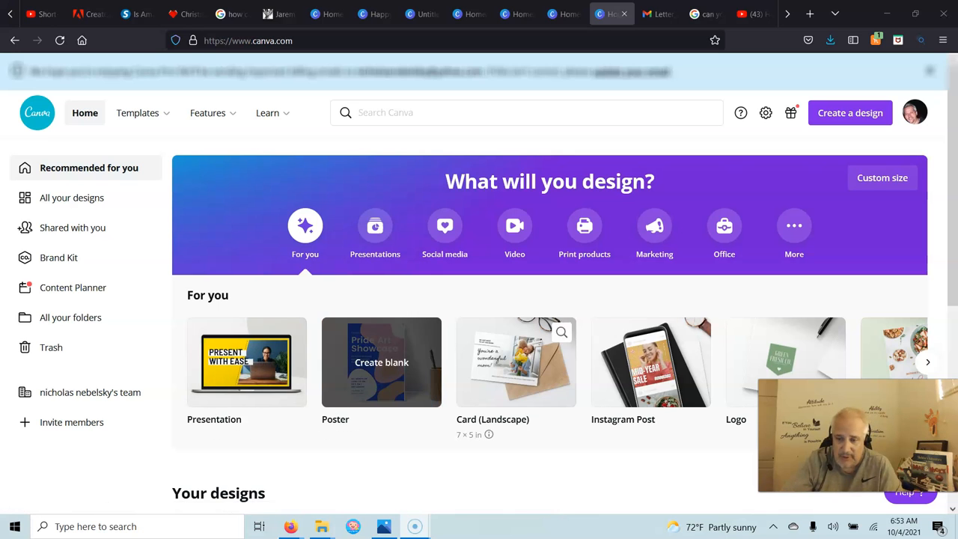
Scroll the 'For you' carousel and create a blank Card (Landscape) 7 × 5 in design
left_click(928, 360)
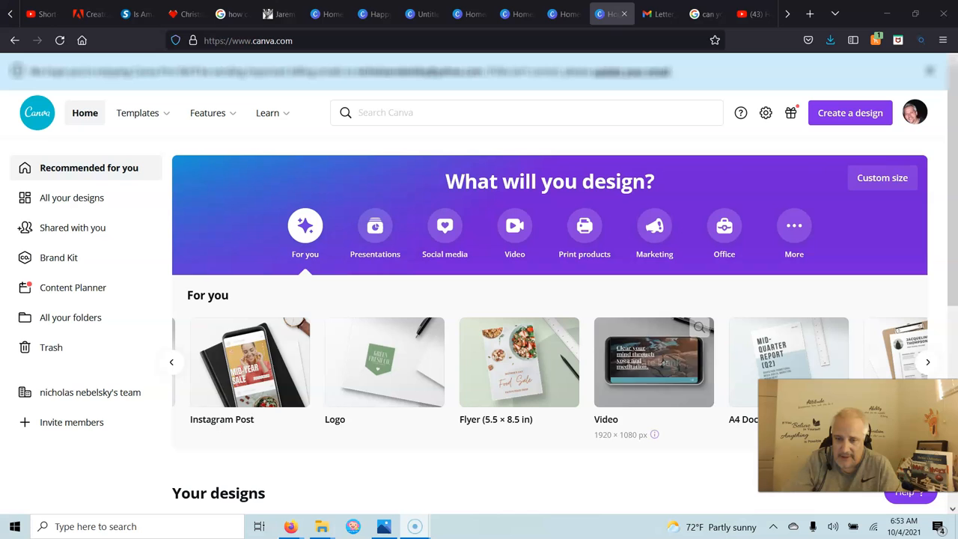
left_click(928, 361)
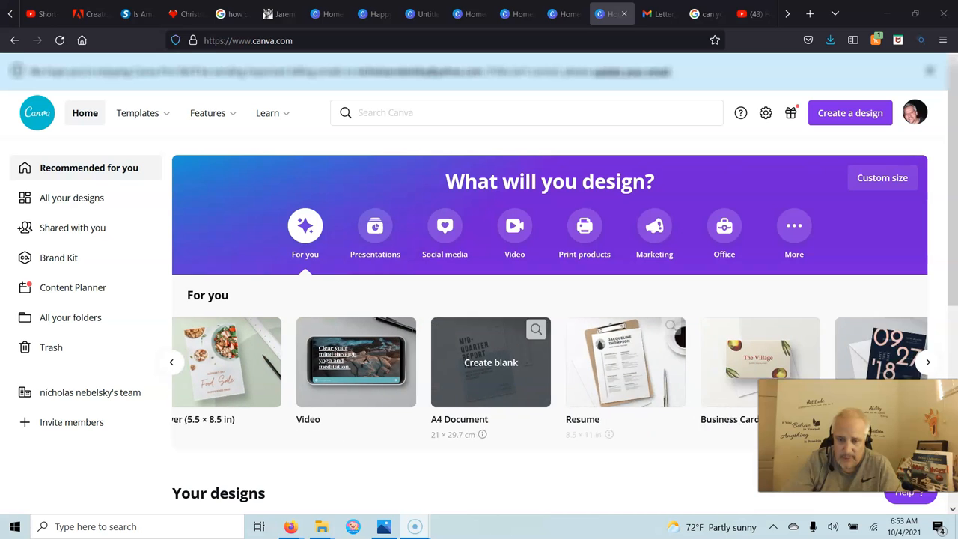
left_click(928, 362)
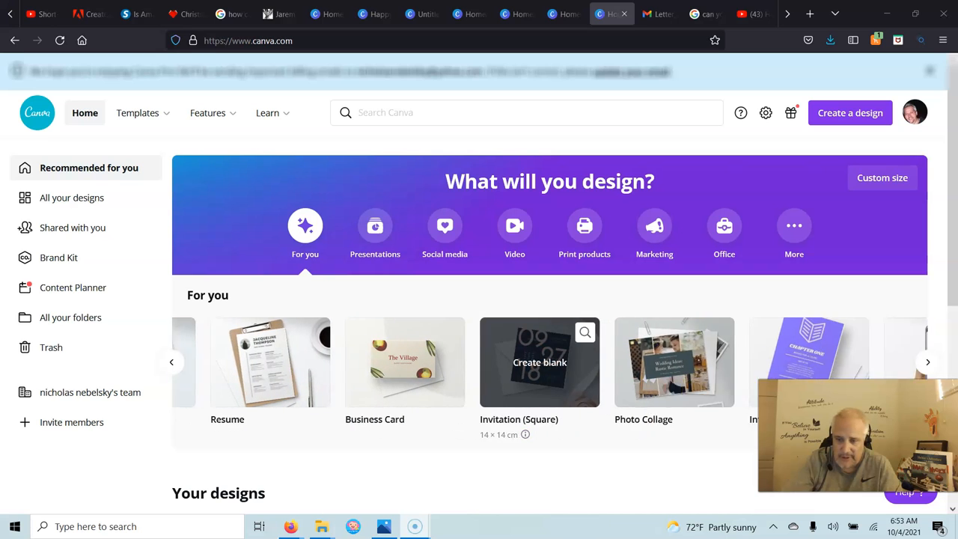
left_click(927, 363)
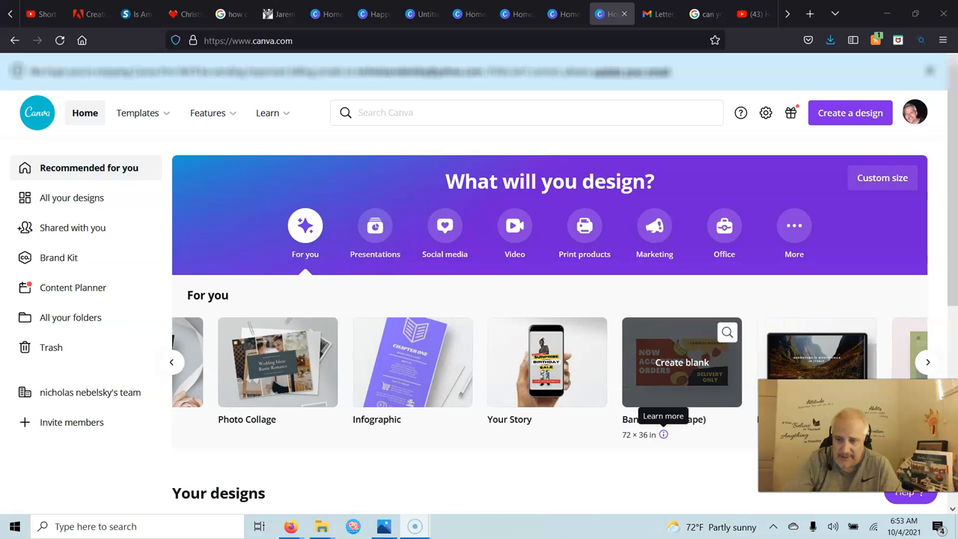
left_click(928, 360)
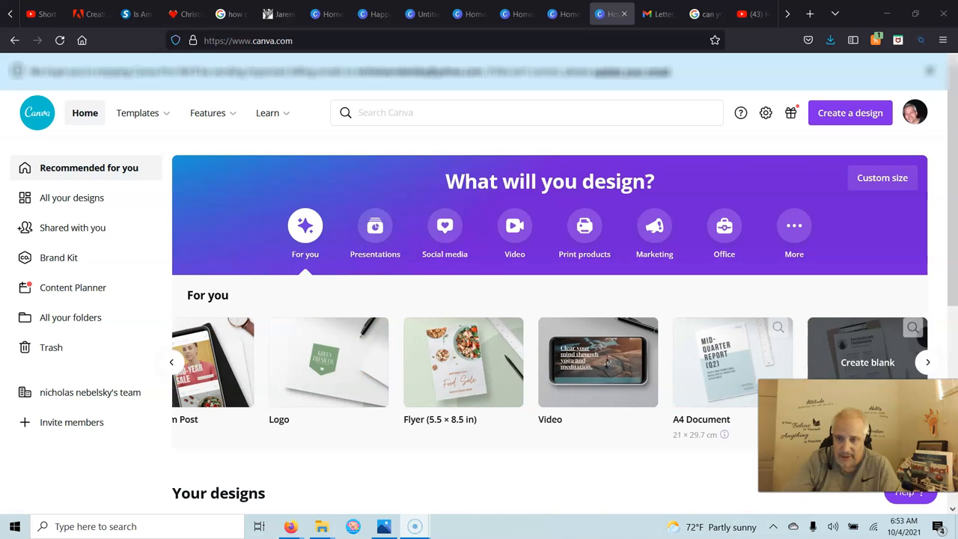
left_click(171, 361)
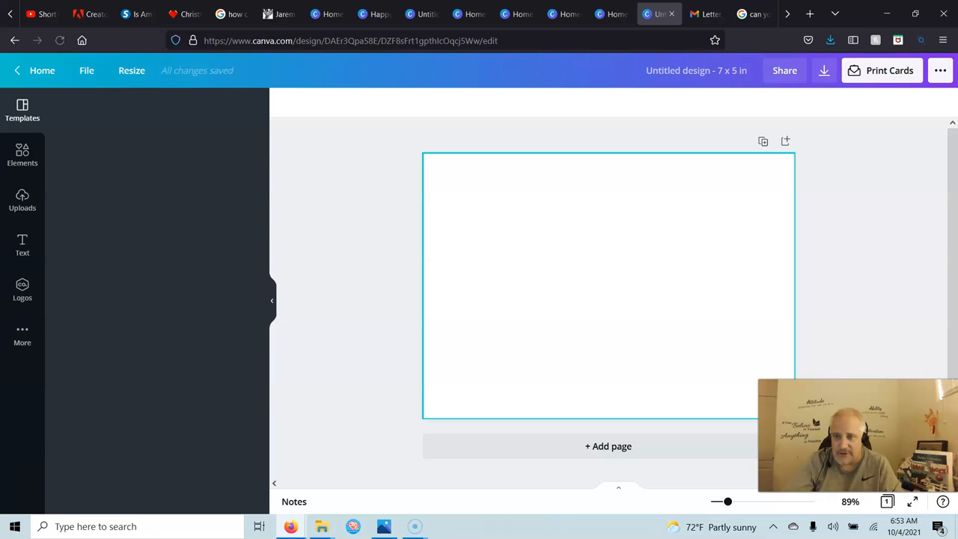
Browse down through the card template categories in the Templates panel
left_click(23, 111)
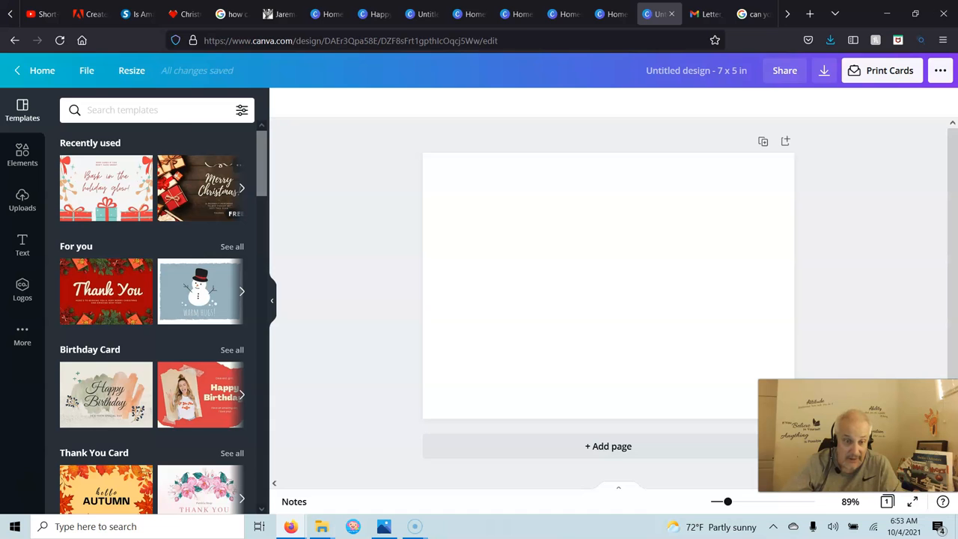
scroll("down", 3)
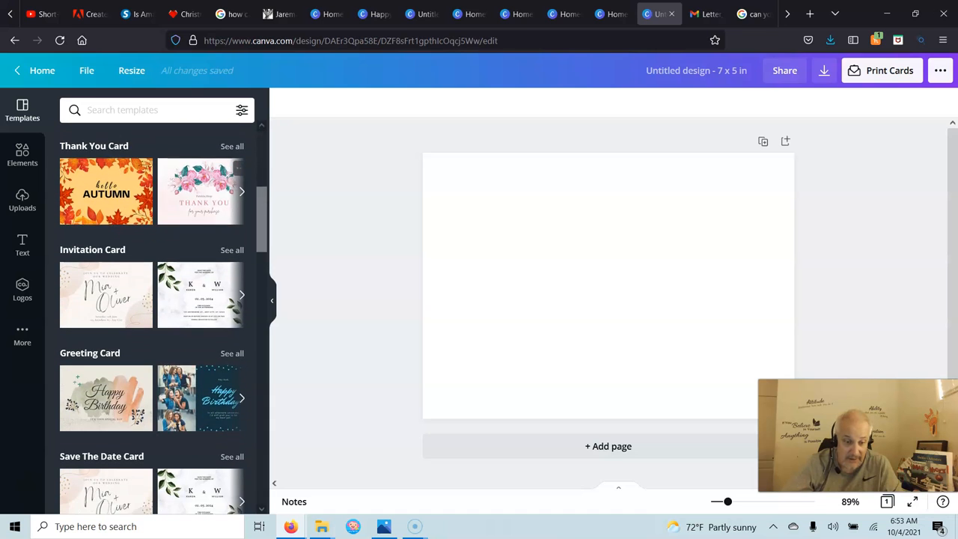
scroll("down", 3)
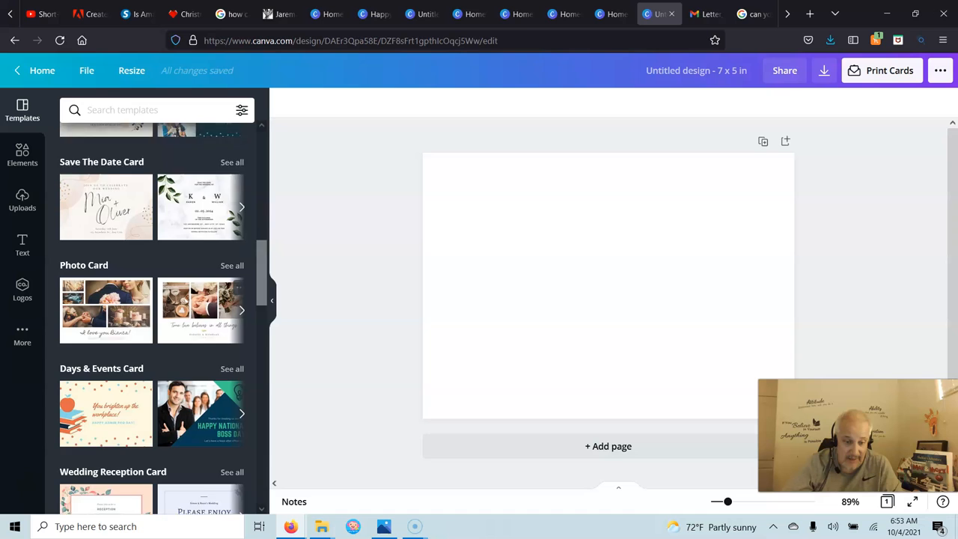
scroll("down", 3)
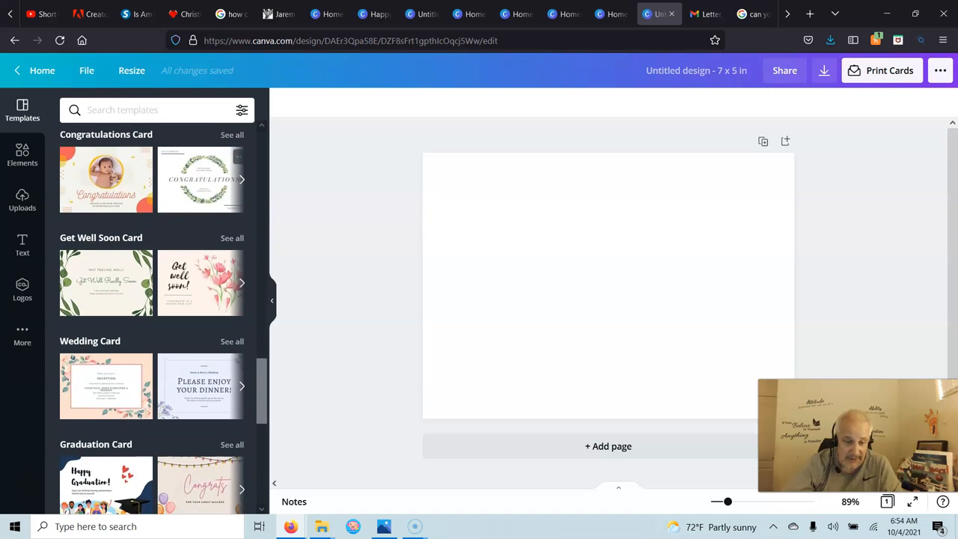
scroll("down", 3)
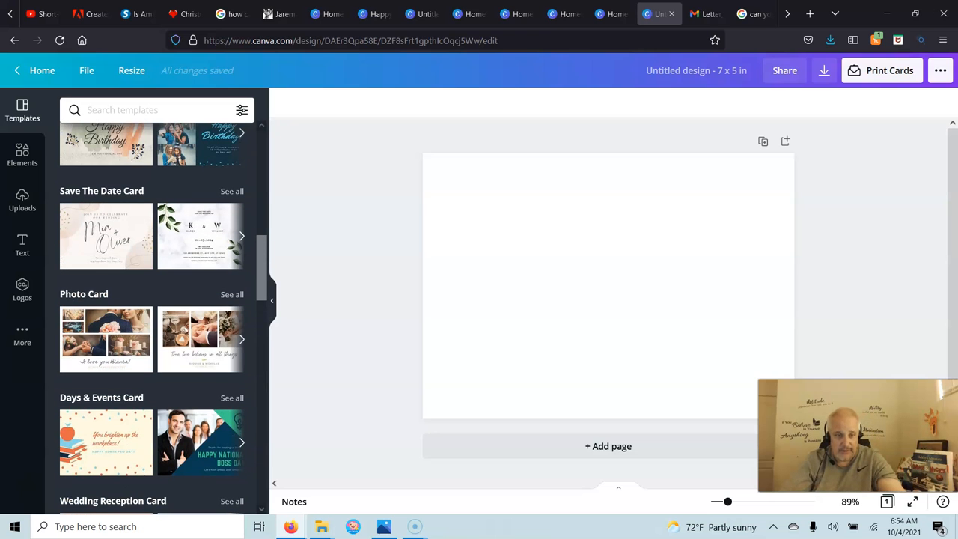
Search 'Christmas Cards' and apply the 'A Beary Merry Christmas' polar bear template
type("Christmas Cards")
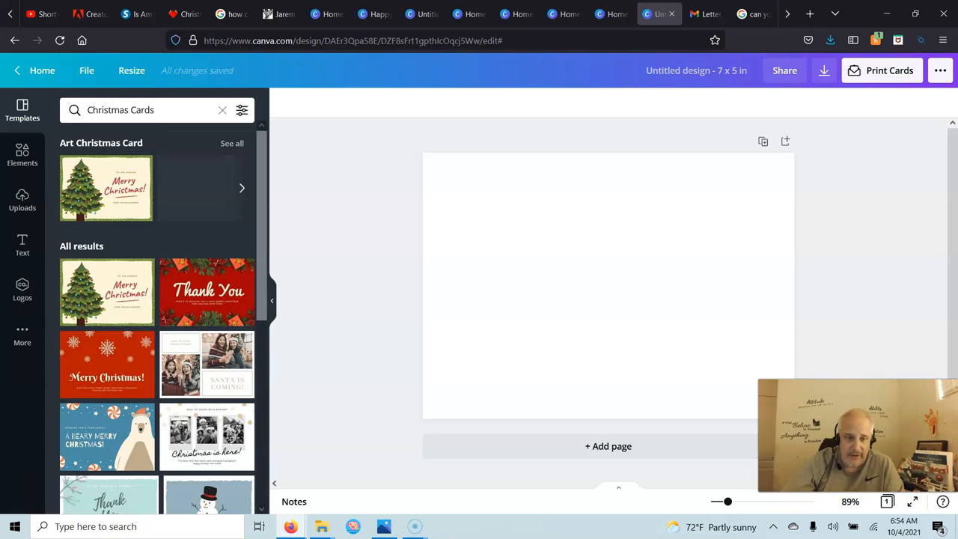
scroll("down", 3)
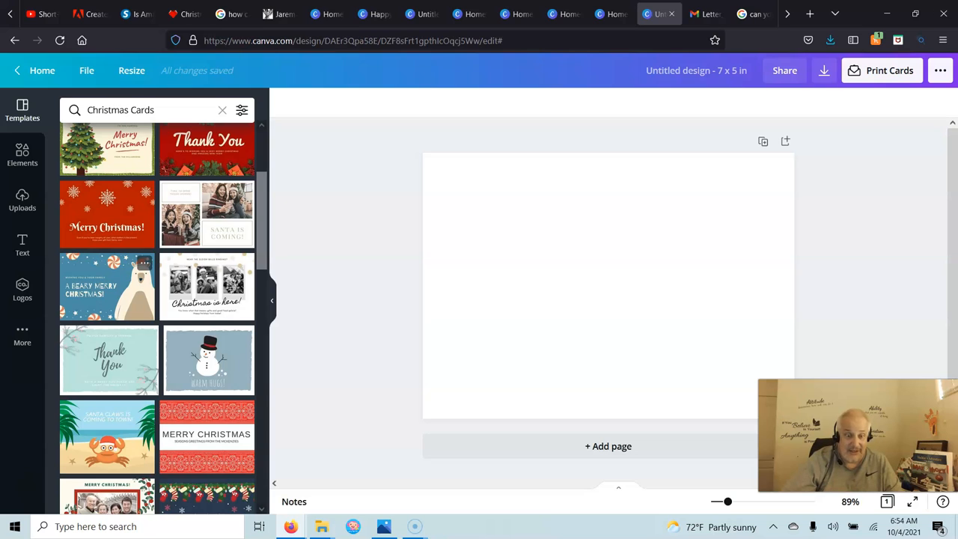
left_click(107, 286)
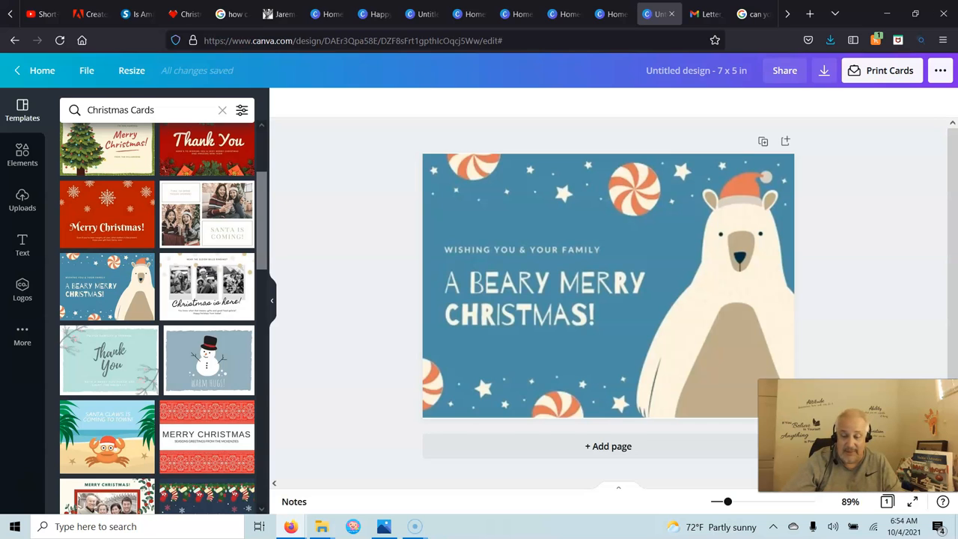
left_click(711, 299)
type("Polar Bear Card")
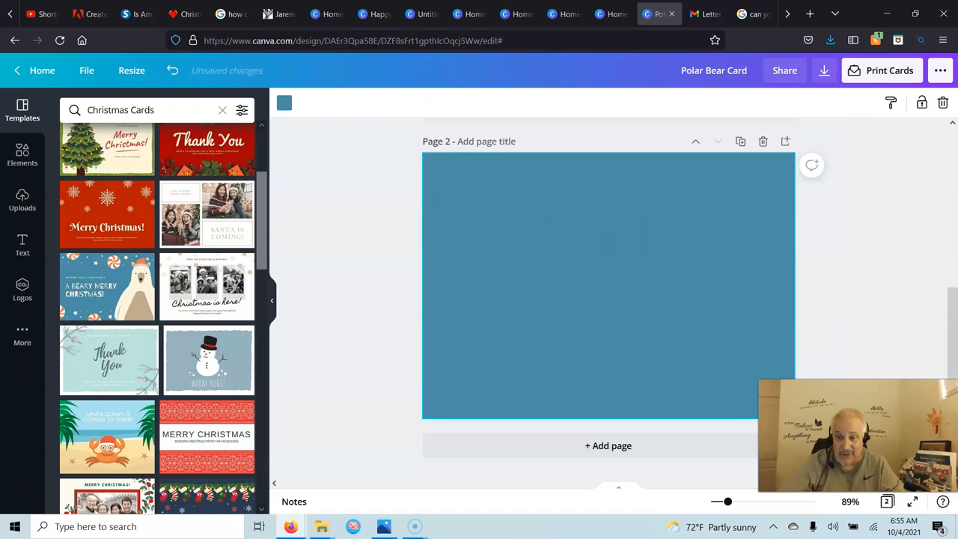
Place the uploaded snowman image on page 2 and add heading and body text beneath it
left_click(23, 201)
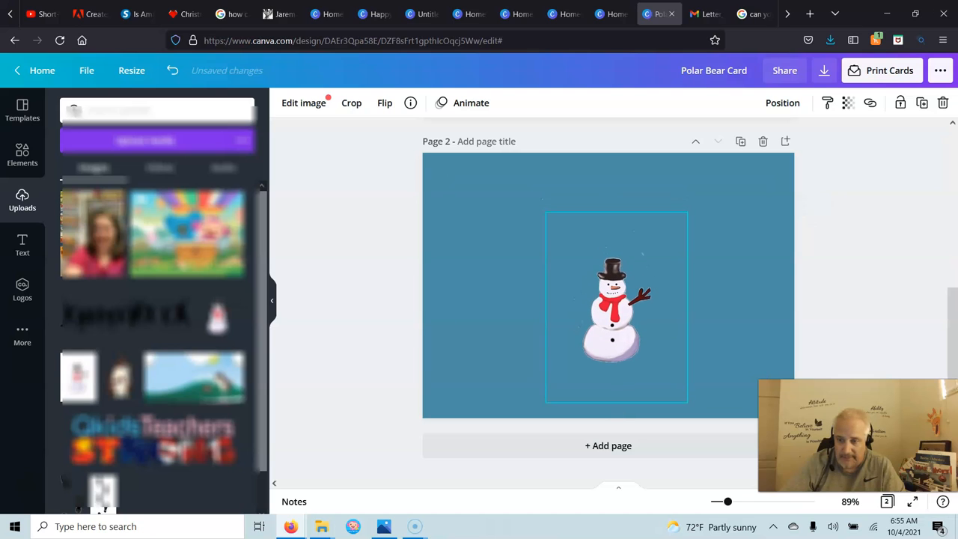
left_click(613, 307)
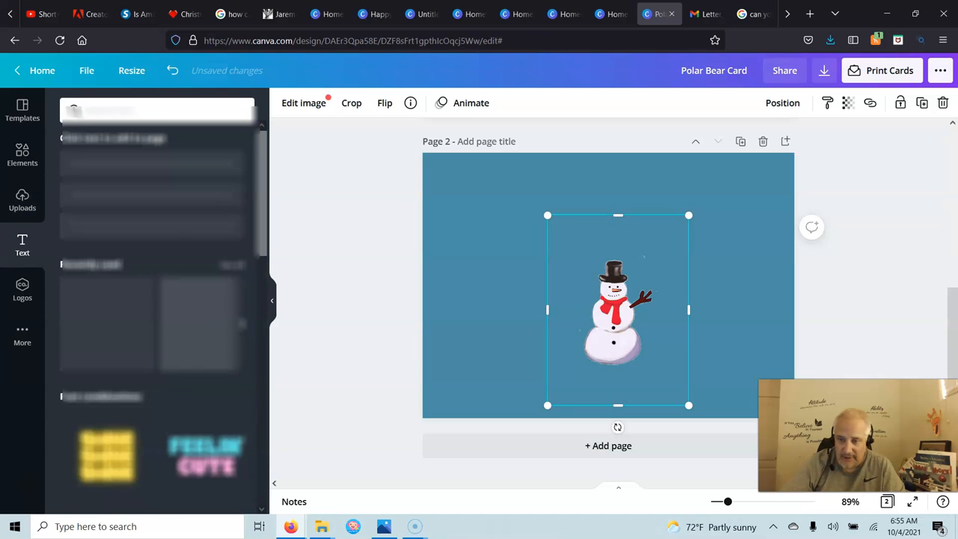
left_click(21, 245)
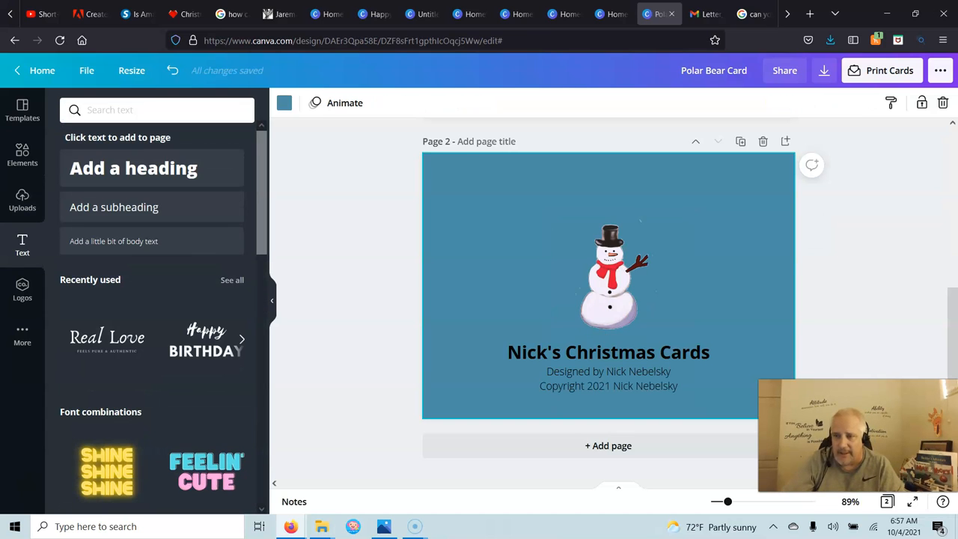
scroll("up", 3)
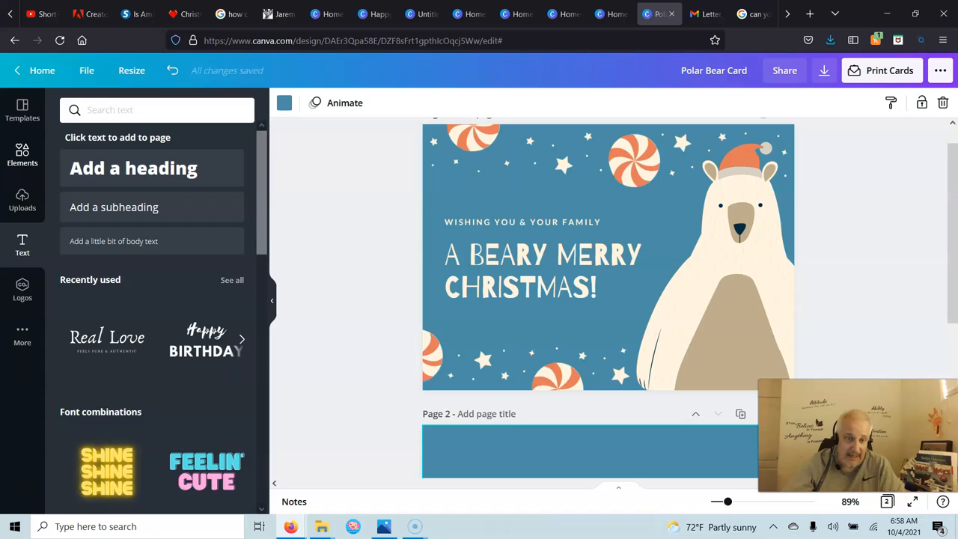
Drag the recently used holly graphic onto page 1, shrink it and tuck it top-left
left_click(21, 154)
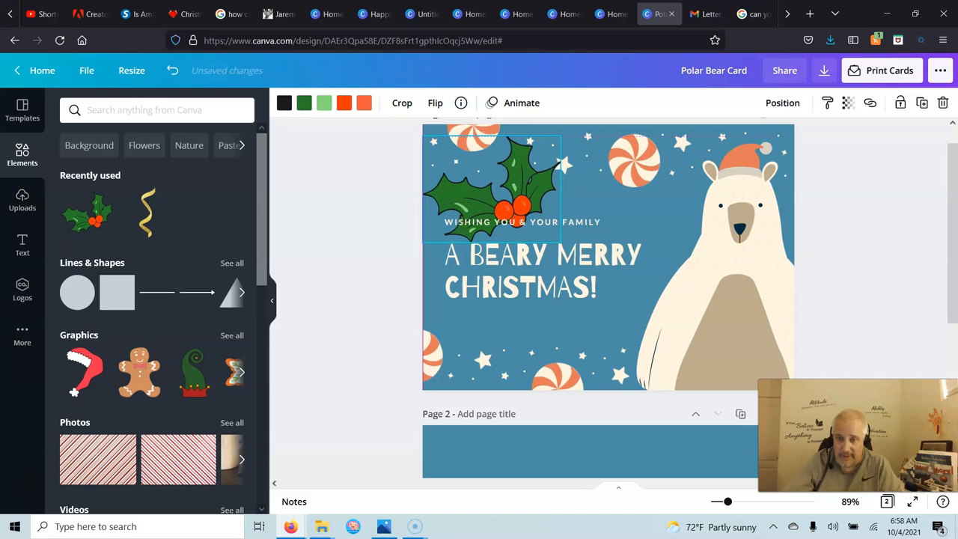
left_click_drag(487, 187, 416, 187)
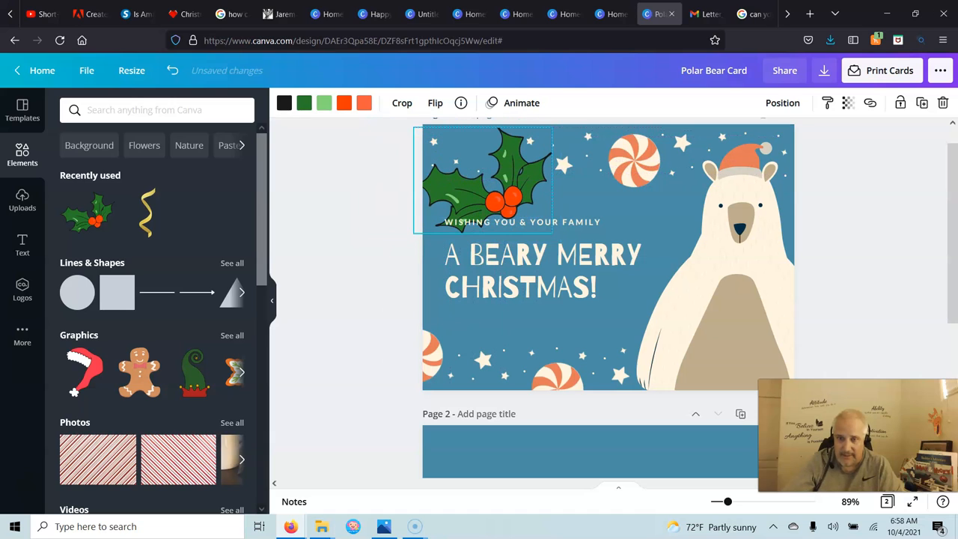
left_click(542, 270)
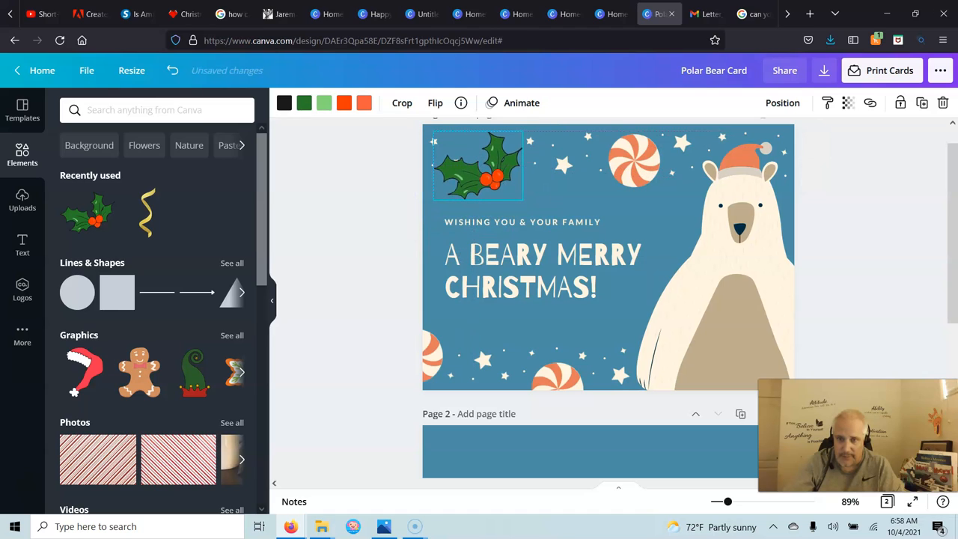
left_click(479, 165)
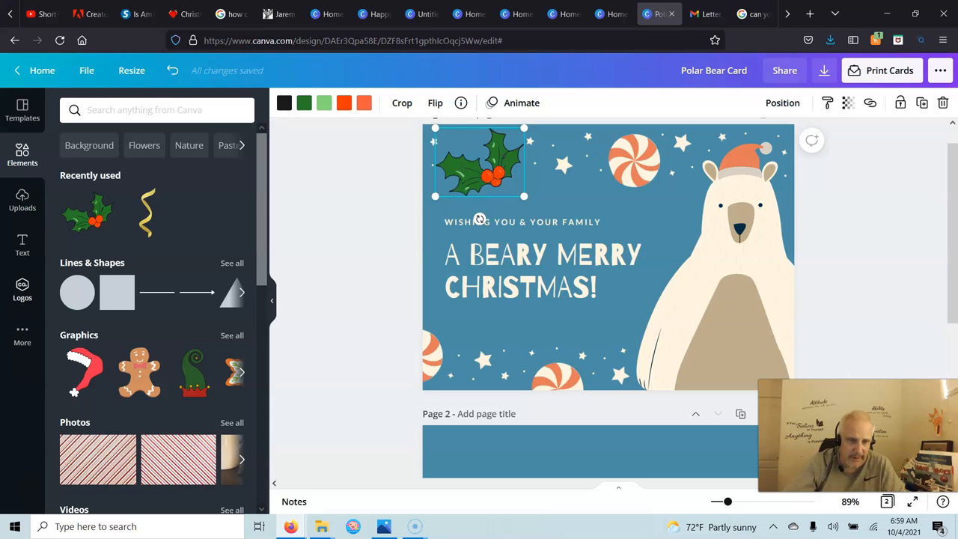
left_click(21, 332)
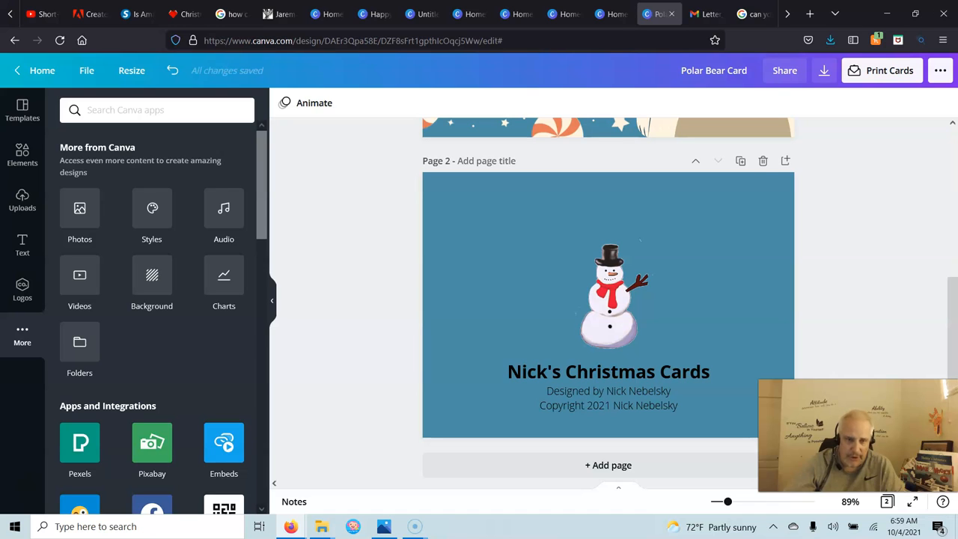
Read down through Canva's commercial-use licensing help article
scroll("down", 3)
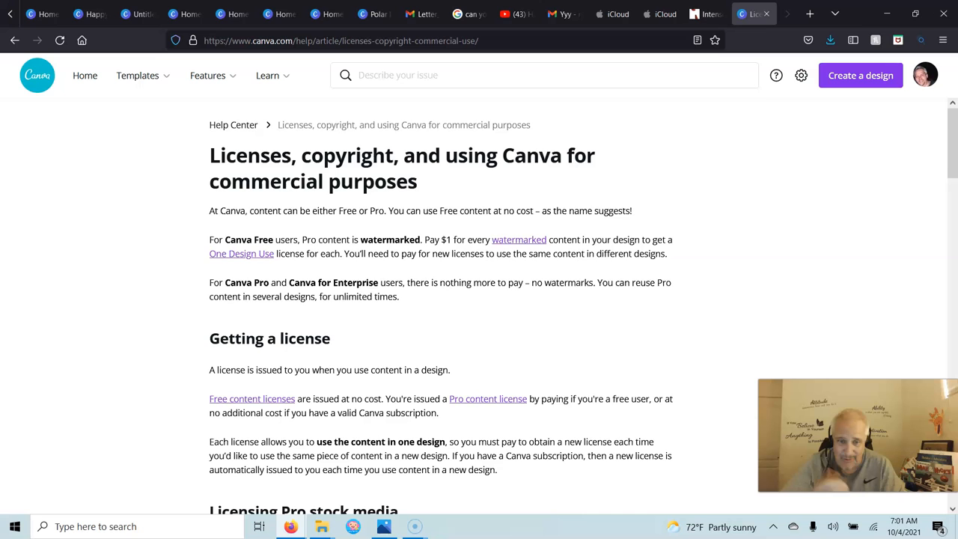
scroll("down", 3)
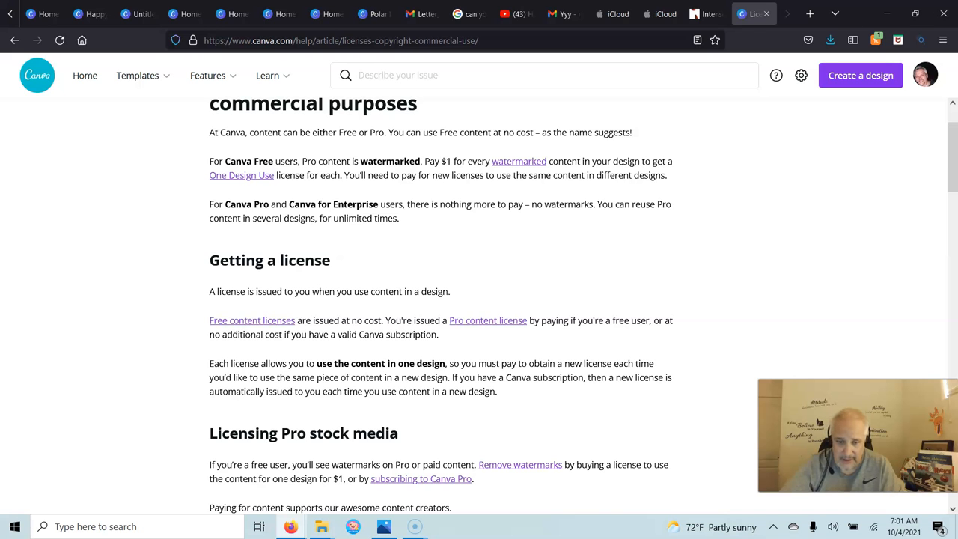
scroll("down", 3)
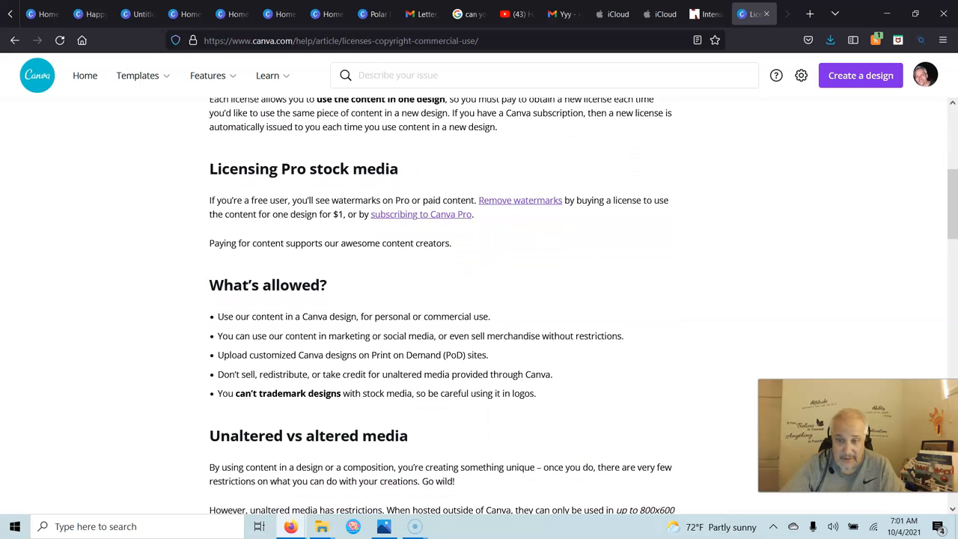
scroll("down", 3)
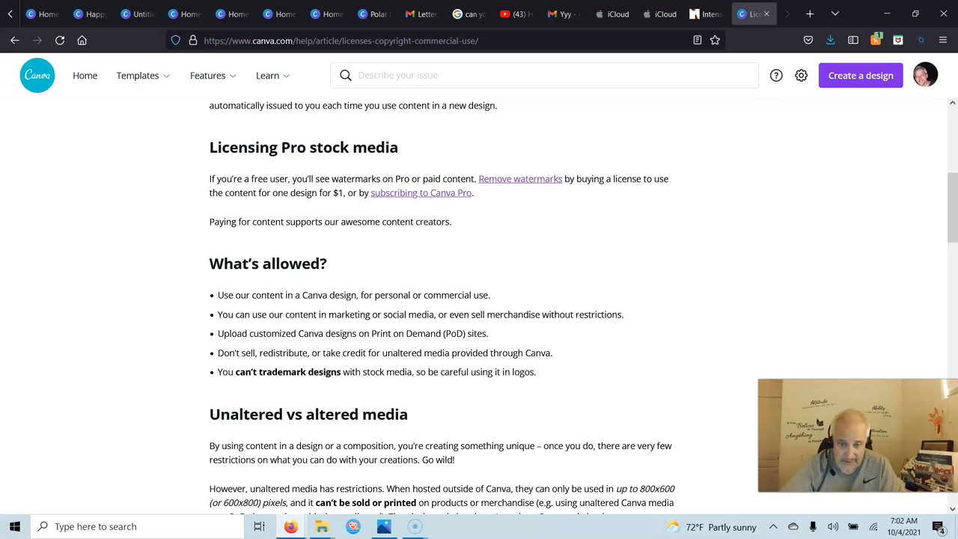
scroll("down", 3)
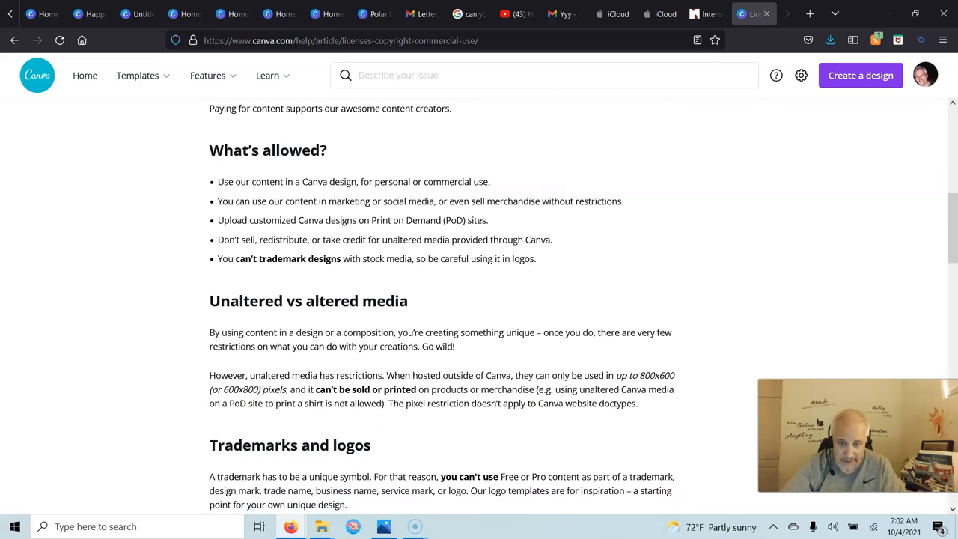
scroll("down", 3)
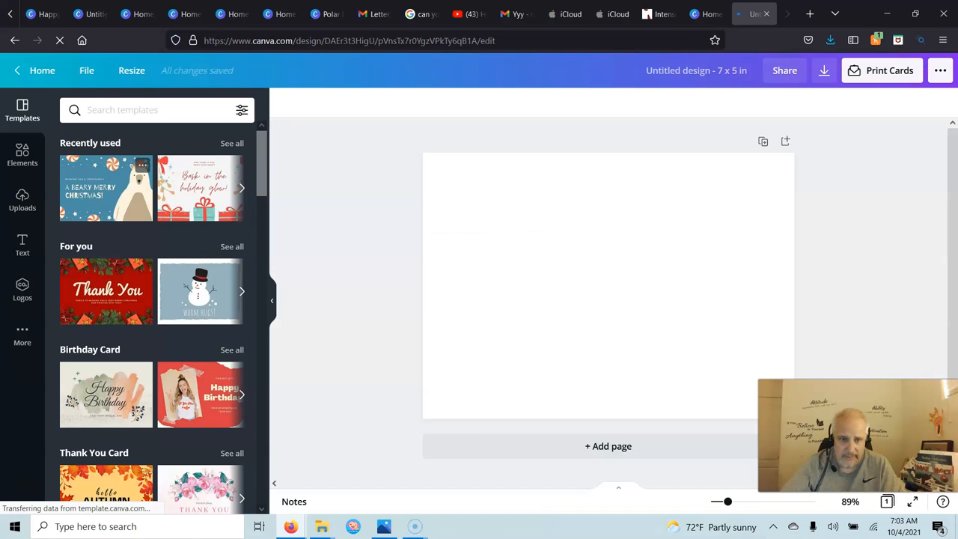
Apply the recently used polar bear template and select the bear illustration
left_click(105, 188)
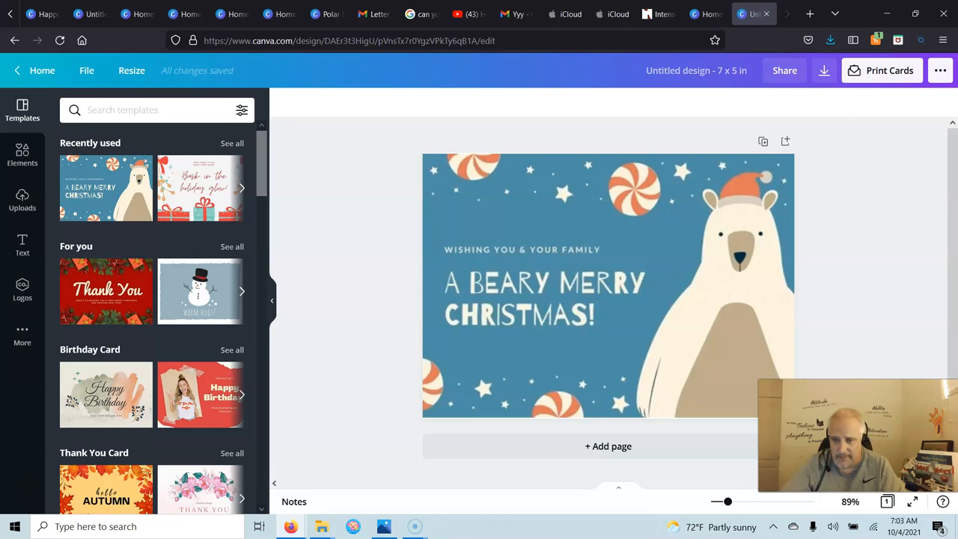
left_click(607, 284)
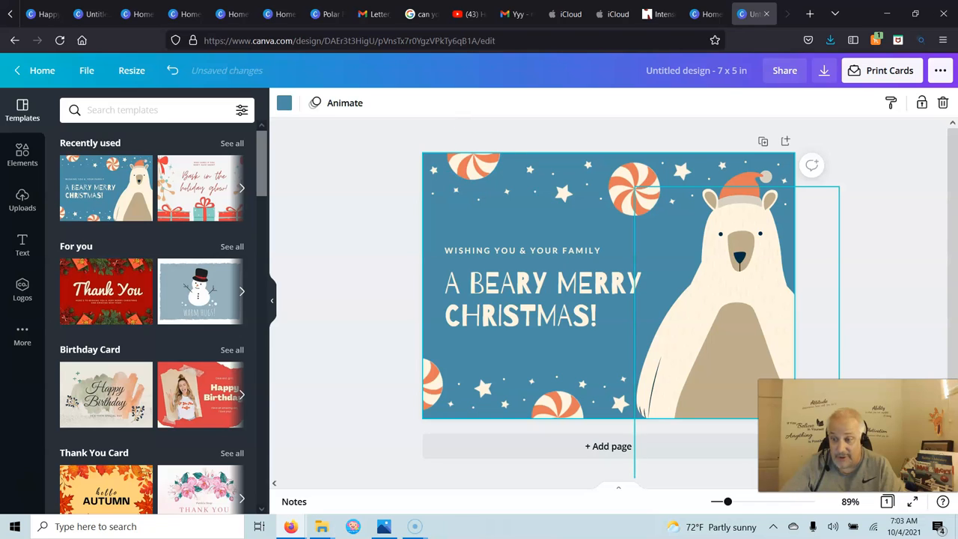
left_click(542, 299)
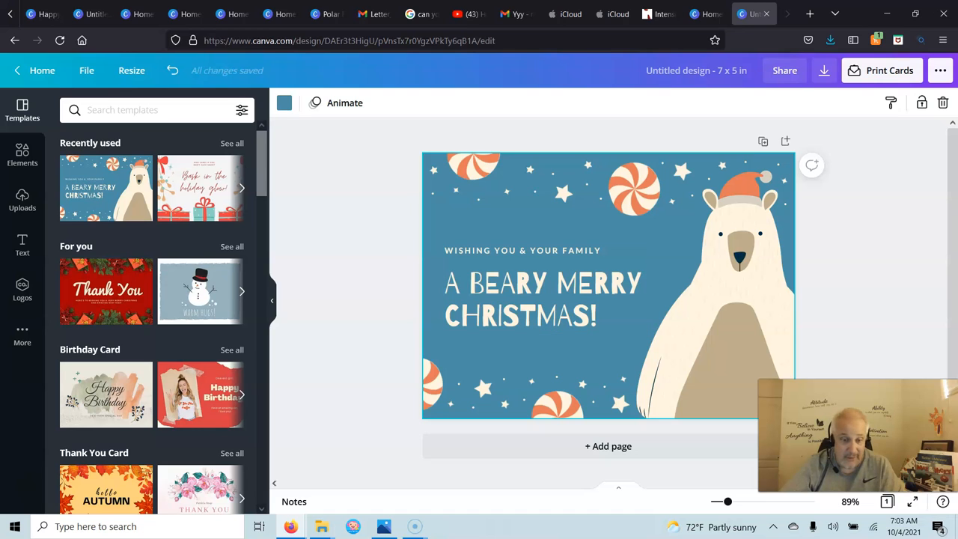
scroll("down", 3)
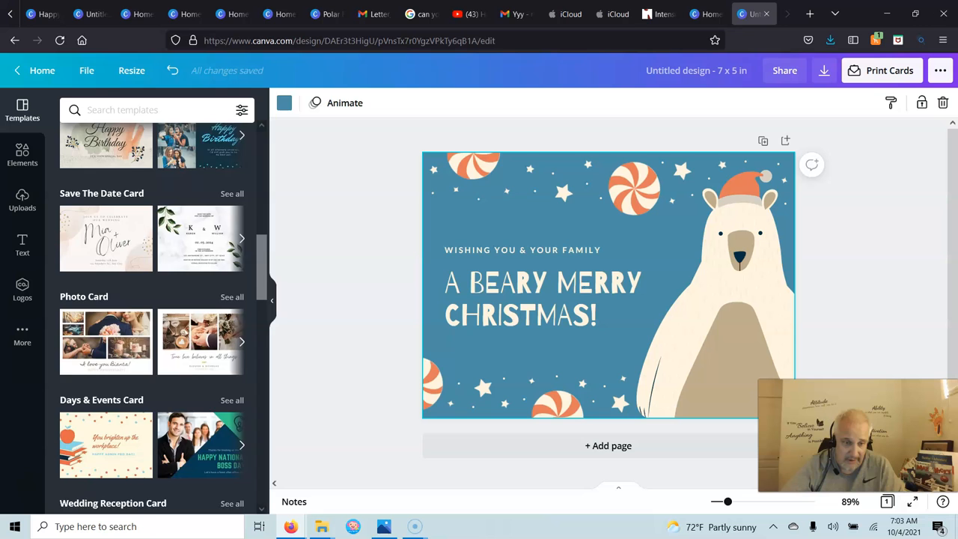
scroll("down", 3)
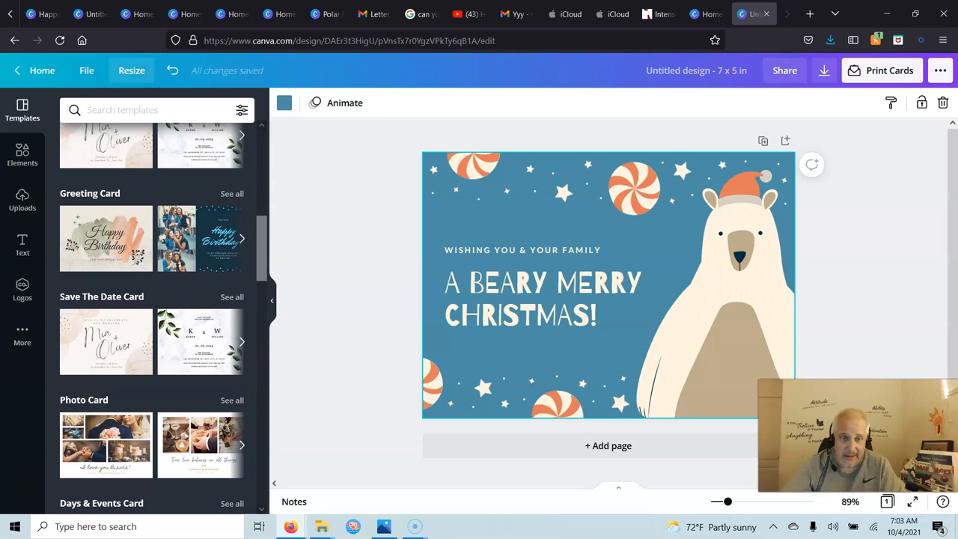
Bring up the Resize dropdown showing the current 7 × 5 in custom size
left_click(132, 71)
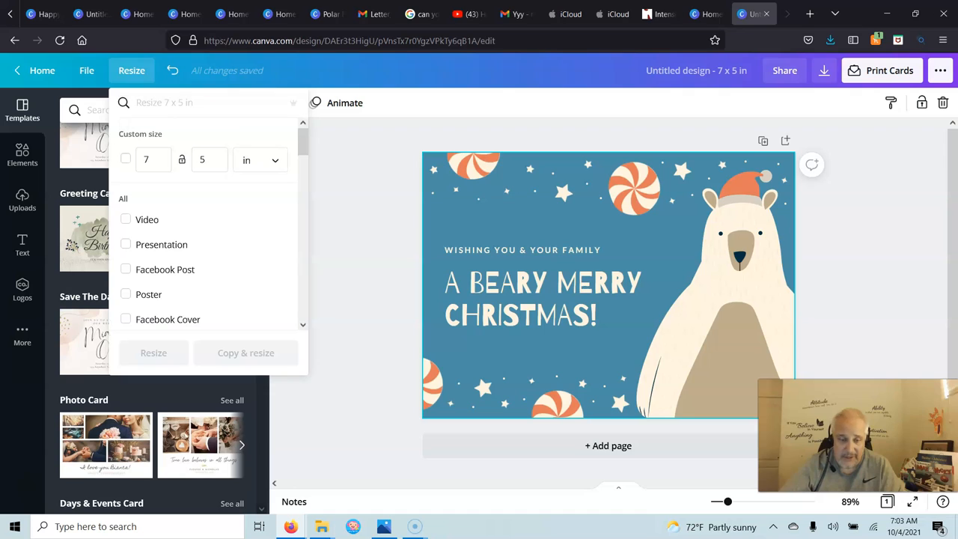
mouse_move(165, 269)
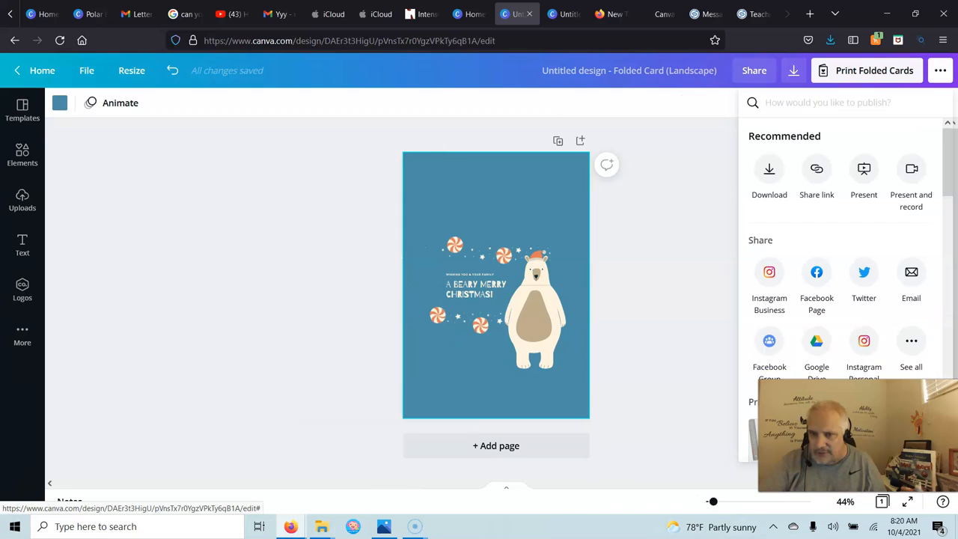
Scroll through the Print section of the Share panel to the folded card products
scroll("down", 3)
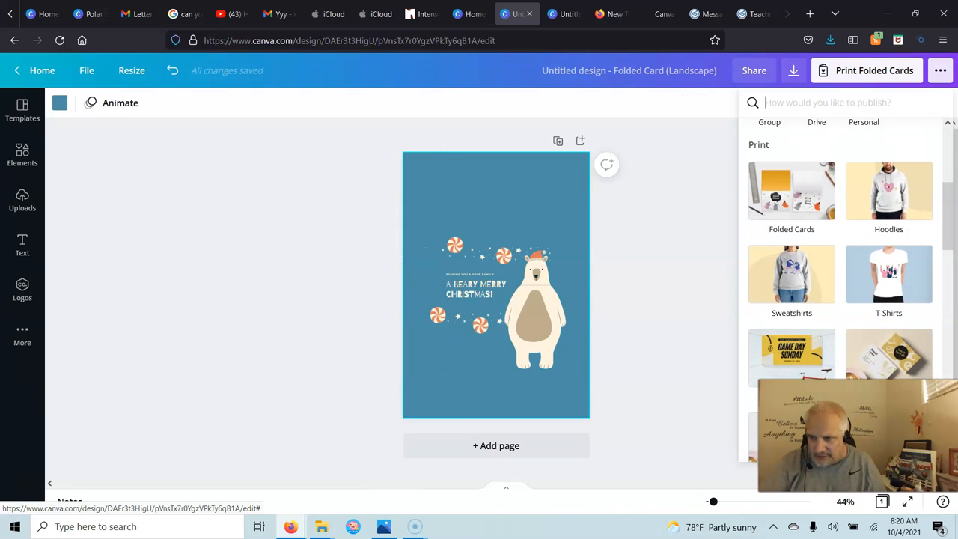
scroll("down", 3)
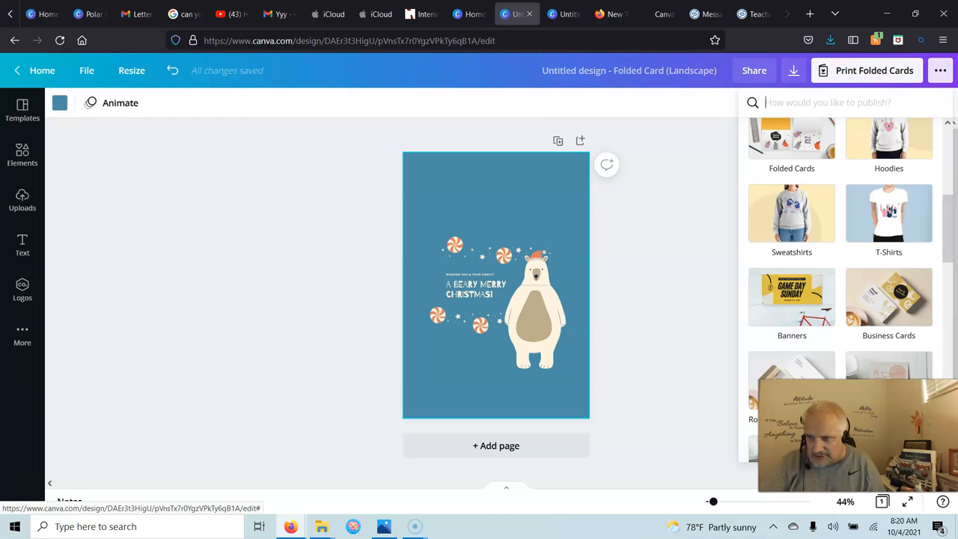
scroll("down", 3)
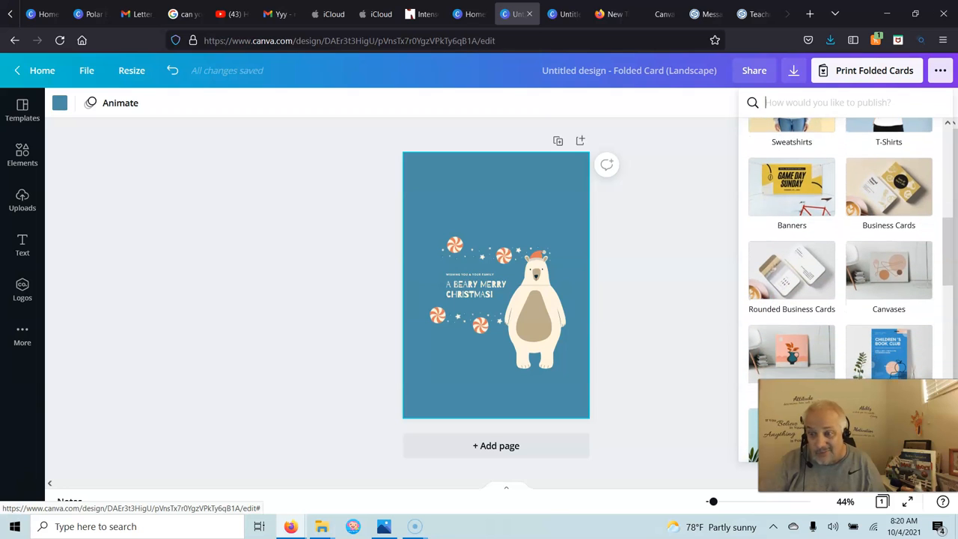
scroll("down", 3)
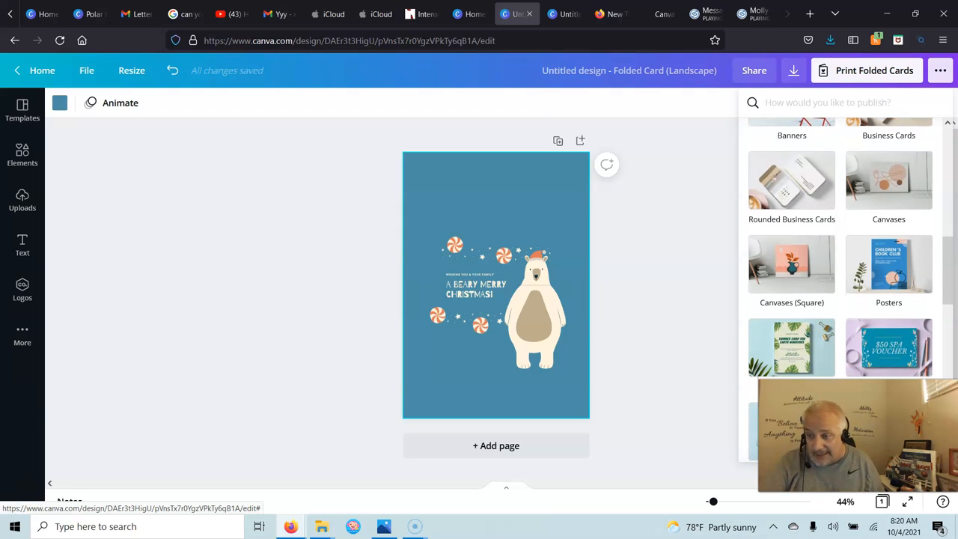
scroll("down", 3)
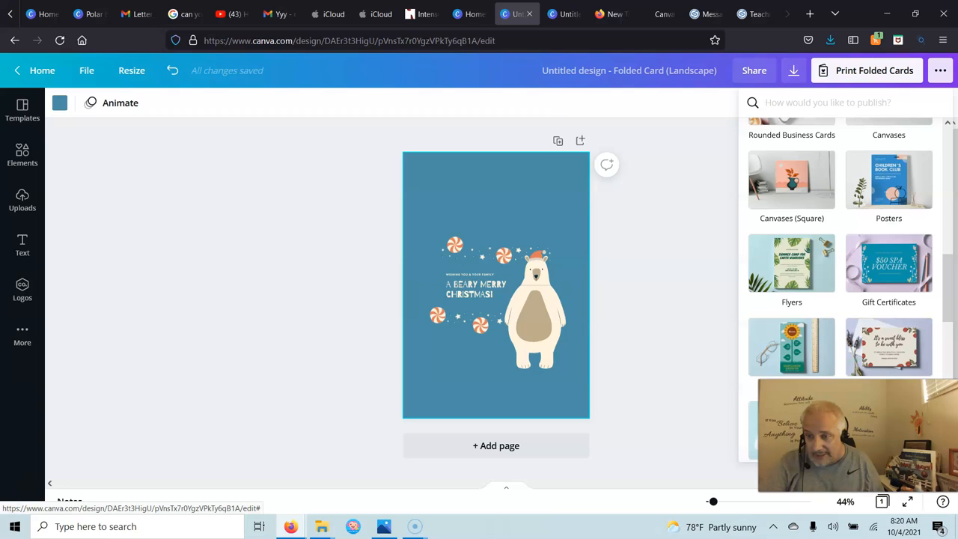
scroll("down", 3)
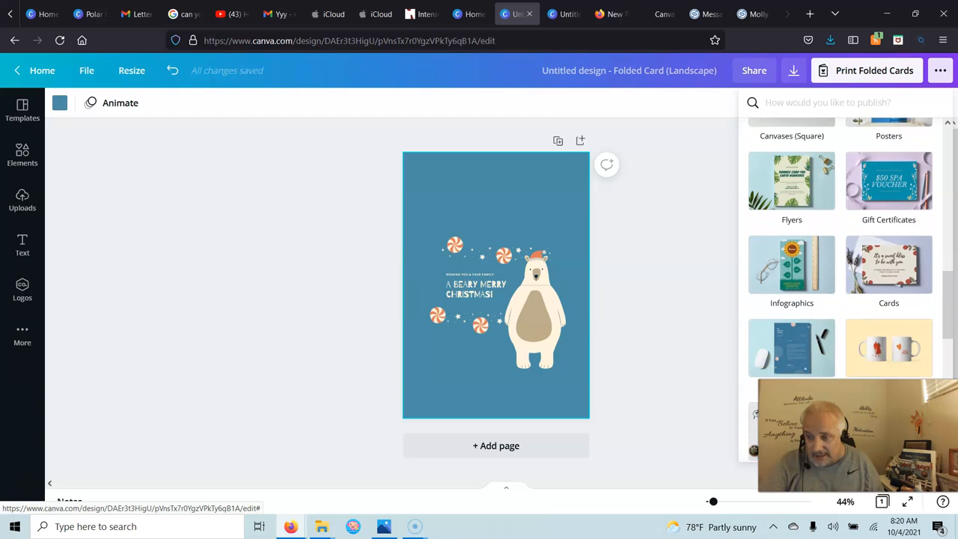
scroll("down", 3)
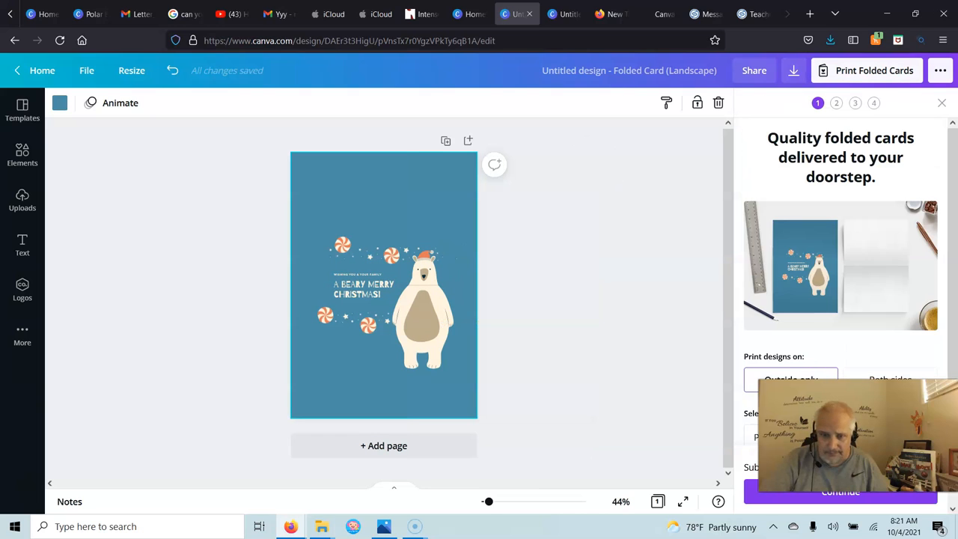
Select the bear and greeting group, move it down, and go to the Logos panel
left_click(362, 287)
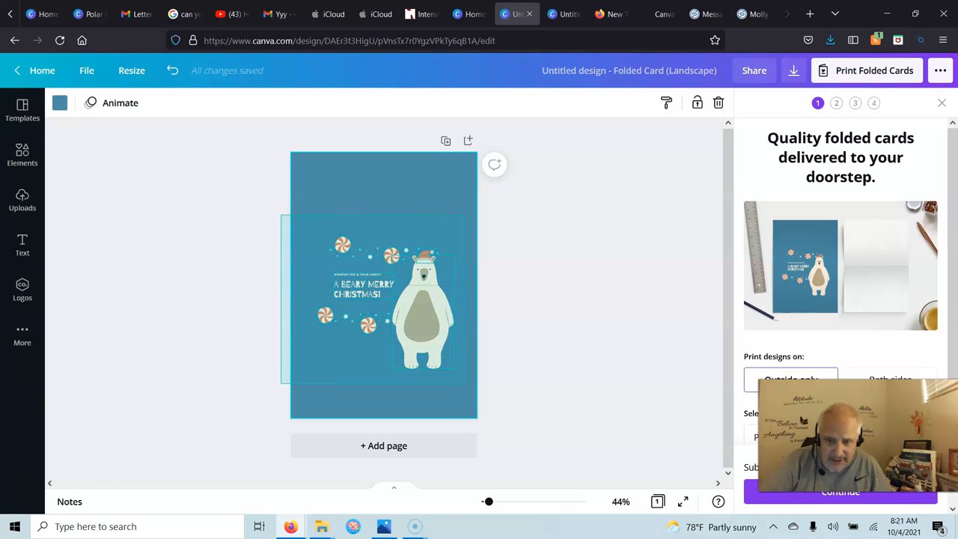
left_click(383, 306)
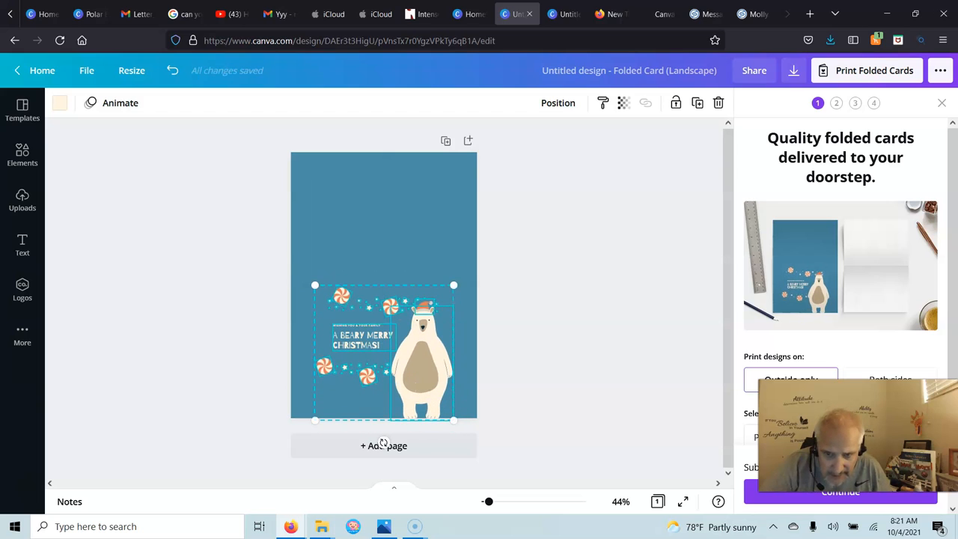
left_click(21, 290)
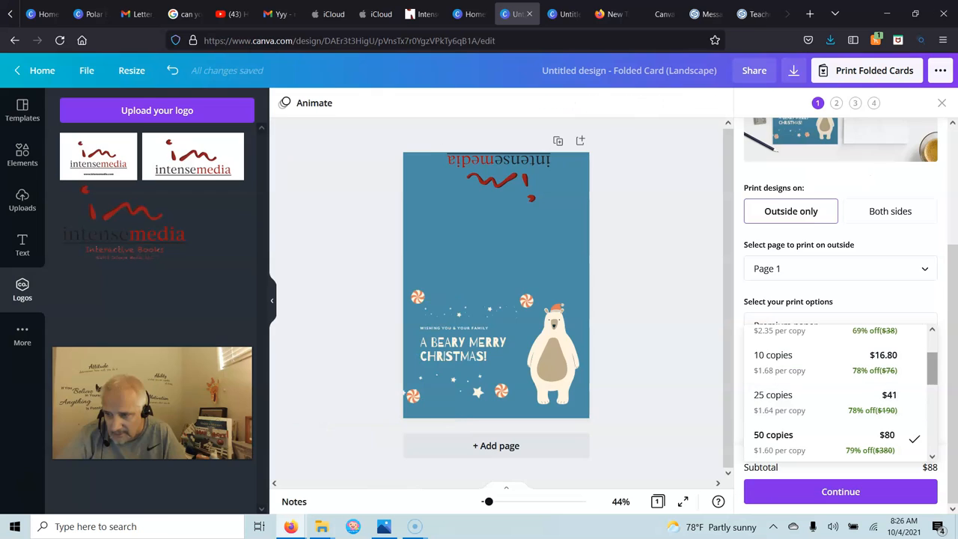
Scroll the folded-card quantity price list, keeping 50 copies at the $88 subtotal
scroll("down", 3)
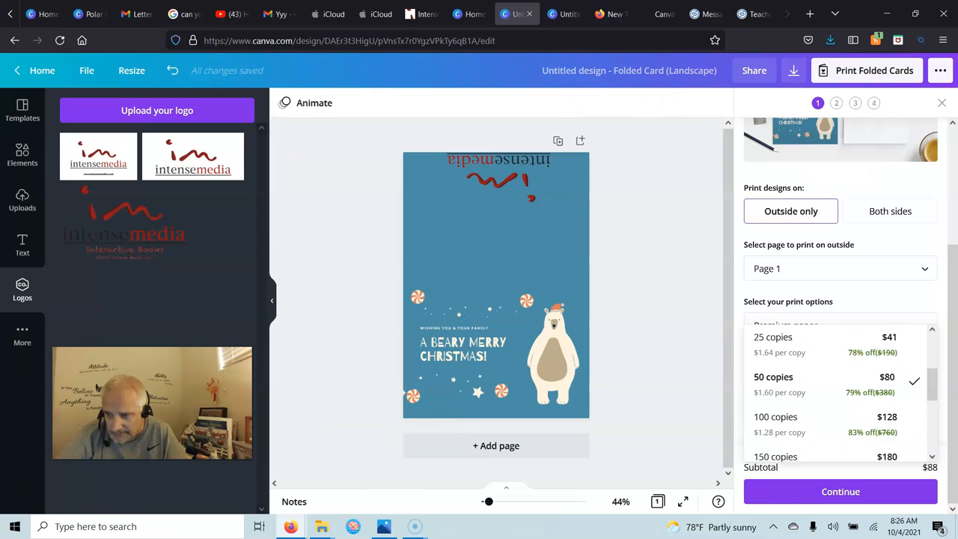
scroll("down", 3)
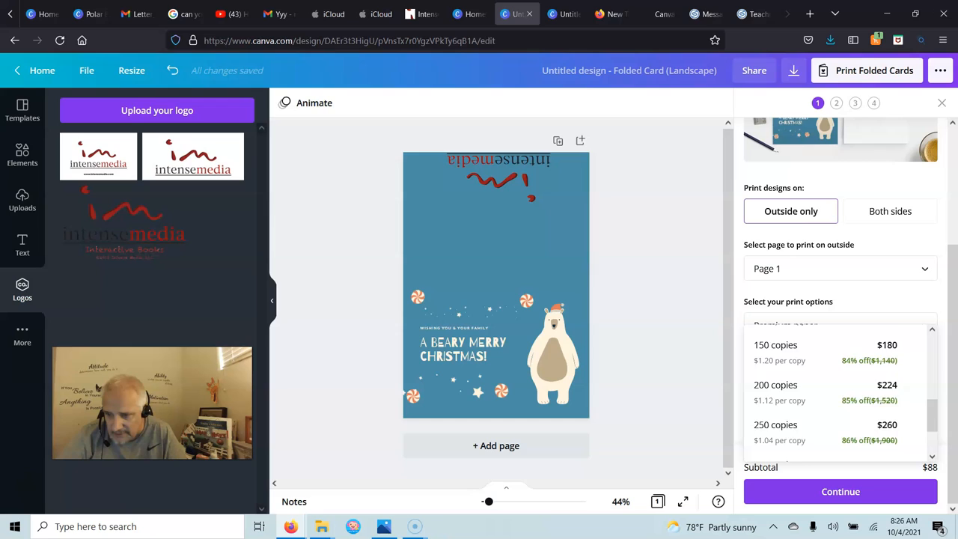
scroll("down", 3)
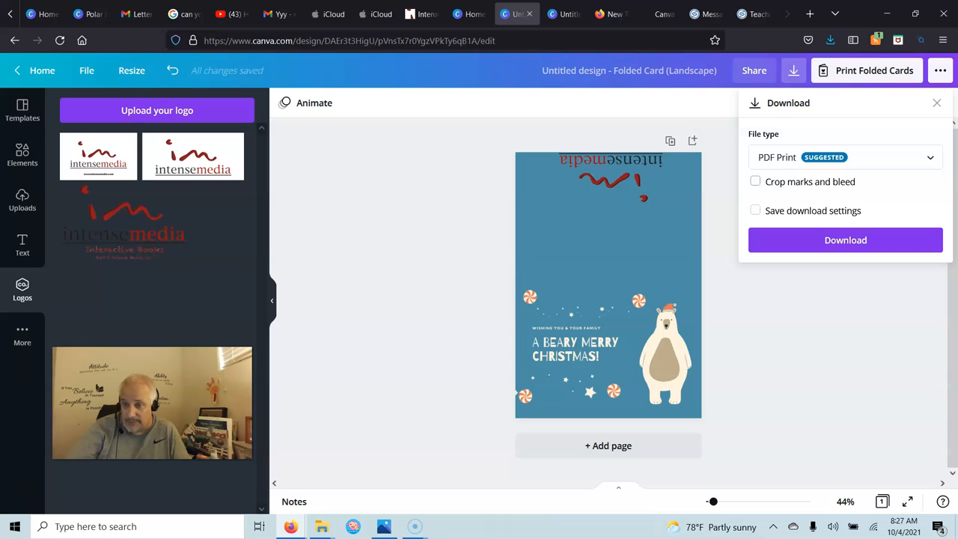
Download as PDF Print with Crop marks and bleed ticked and download settings saved
left_click(754, 181)
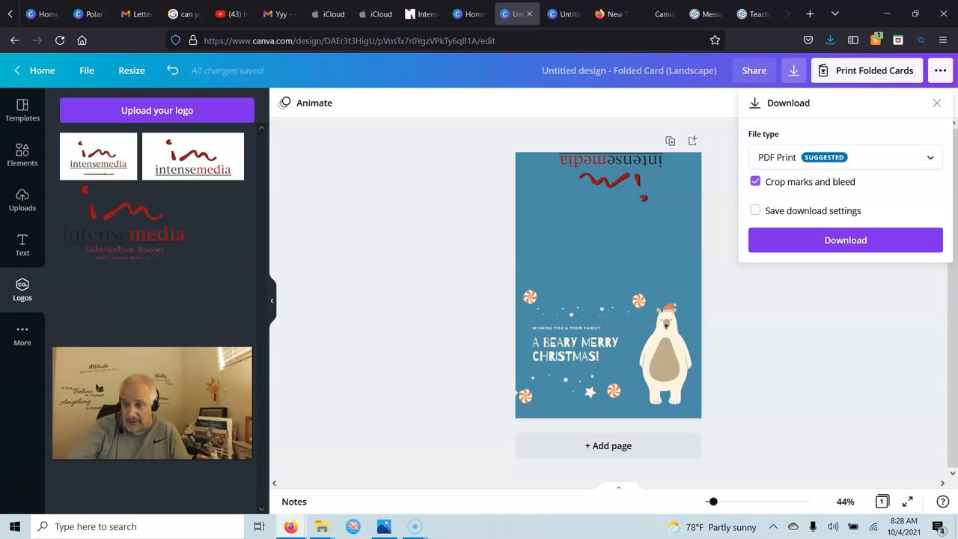
left_click(754, 209)
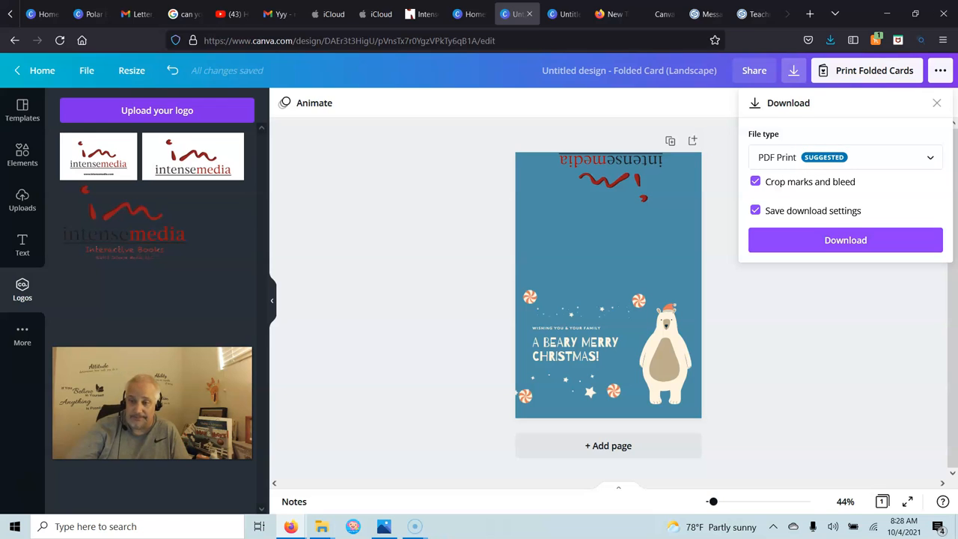
left_click(843, 239)
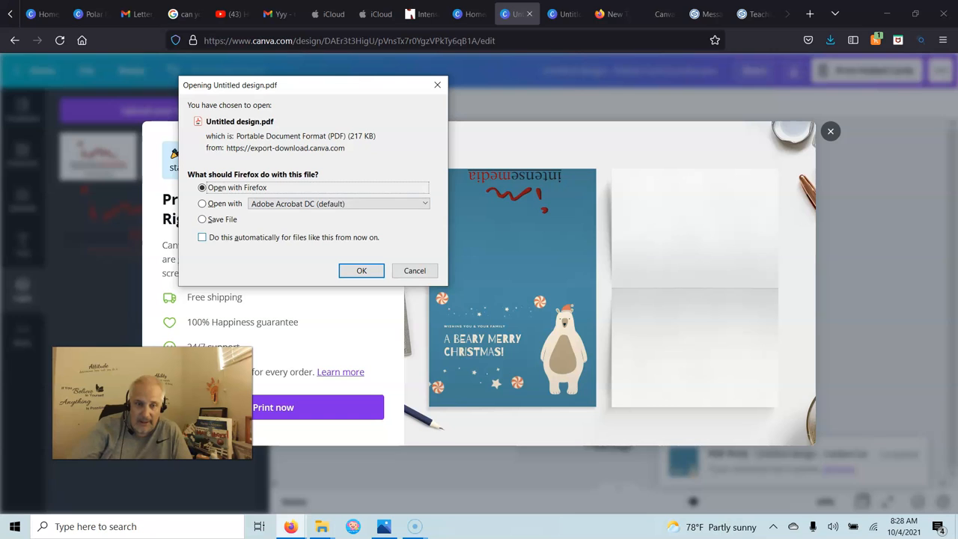
Choose Save File in Firefox's dialog so the card PDF is saved to disk
left_click(202, 219)
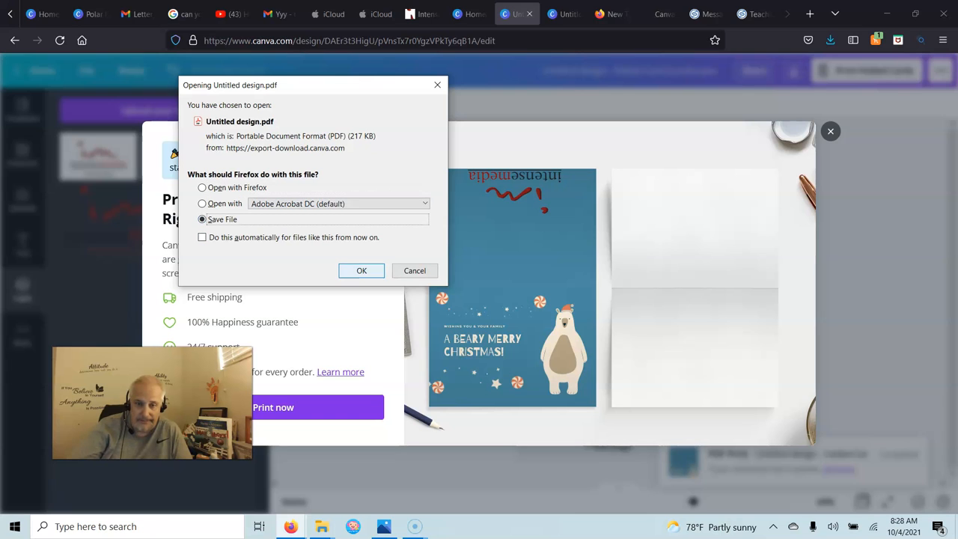
left_click(362, 269)
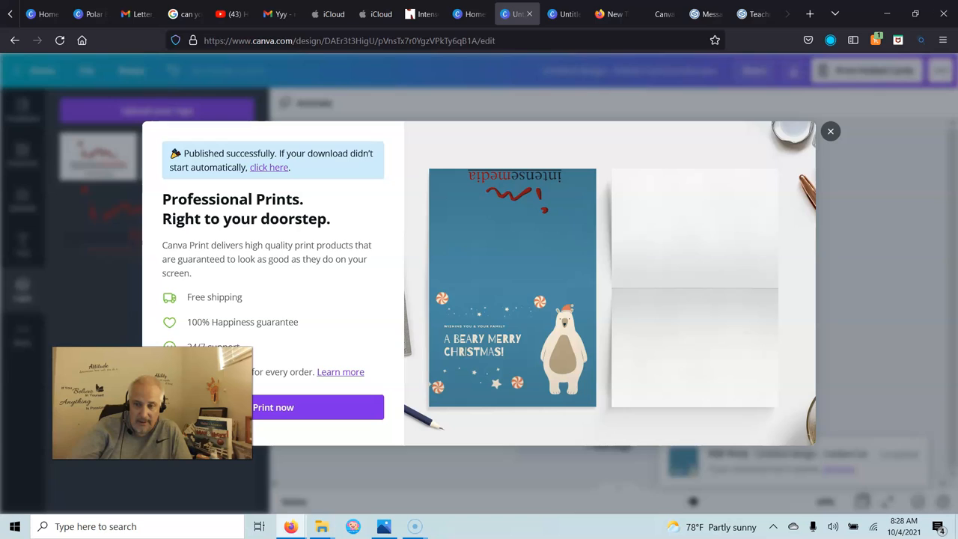